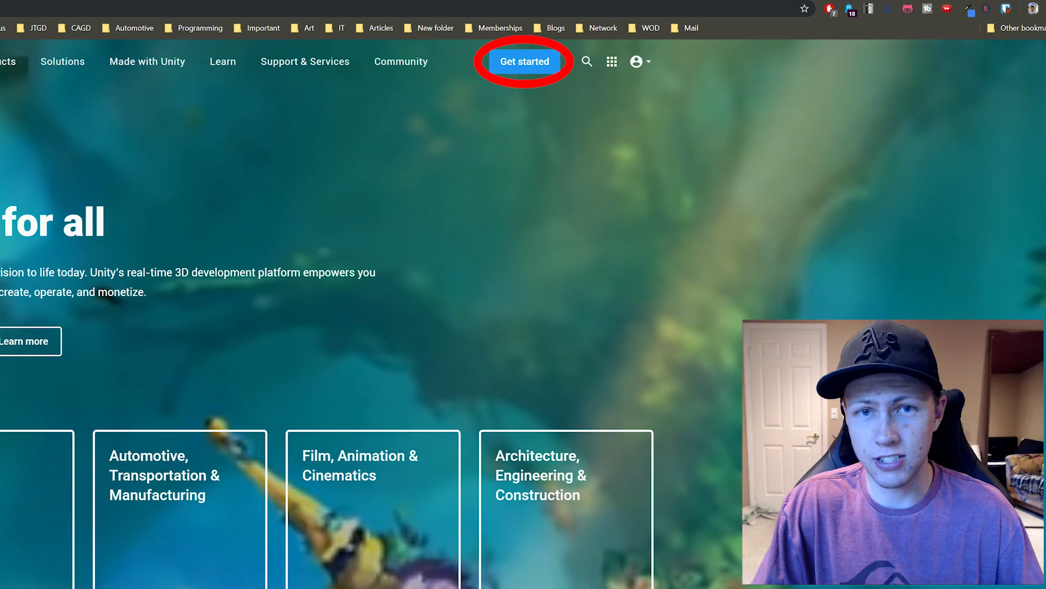
# Step: Open the Unity plans page and pick Get started for free under Personal
pyautogui.click(525, 62)
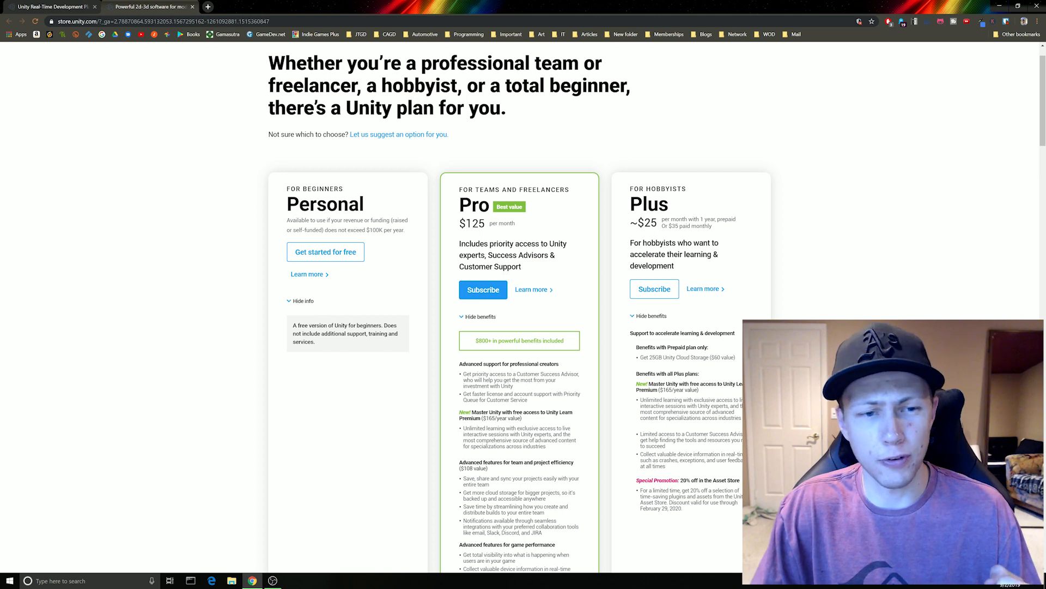
pyautogui.scroll(-3)
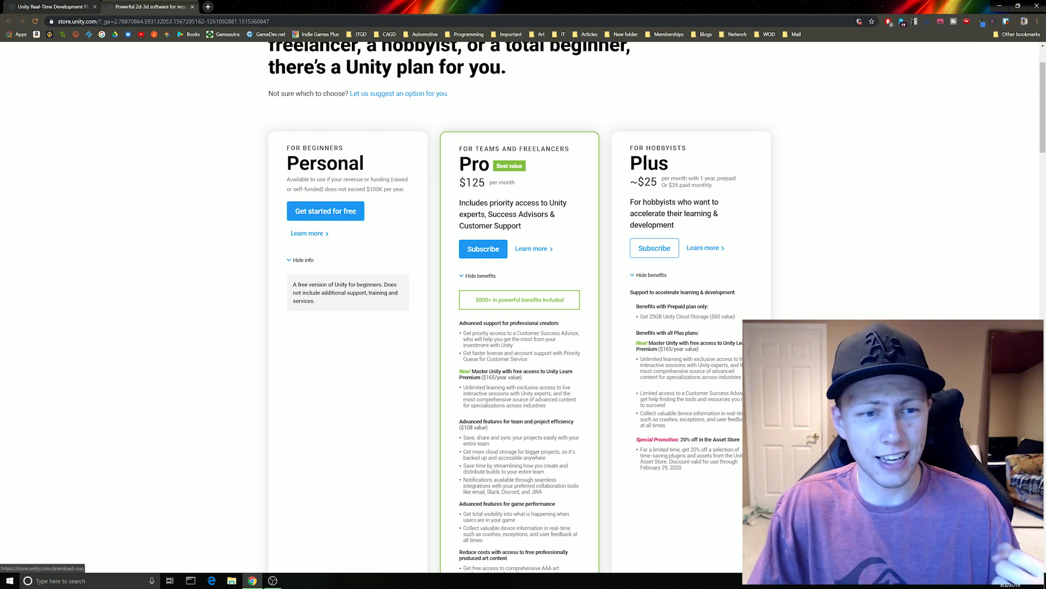
pyautogui.click(325, 211)
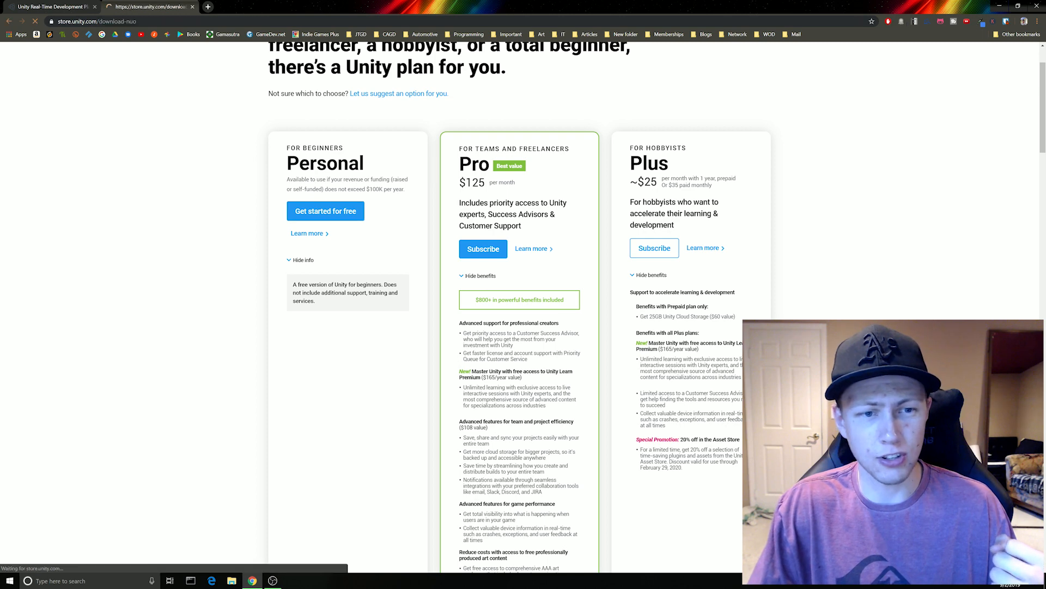
# Step: Choose the New Users download and accept the terms to download the Unity Hub installer
pyautogui.click(326, 211)
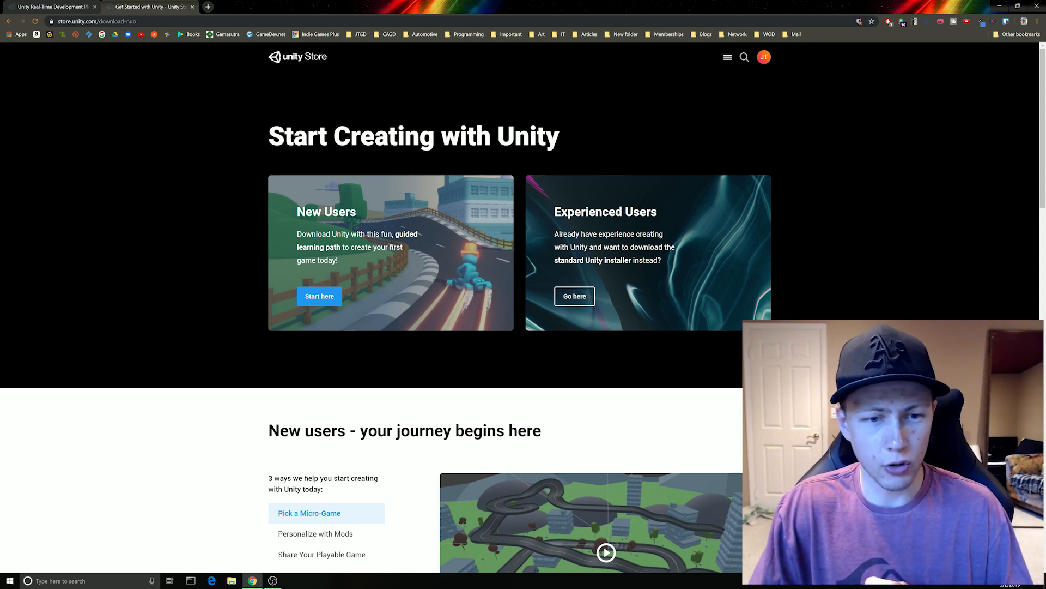
pyautogui.scroll(-3)
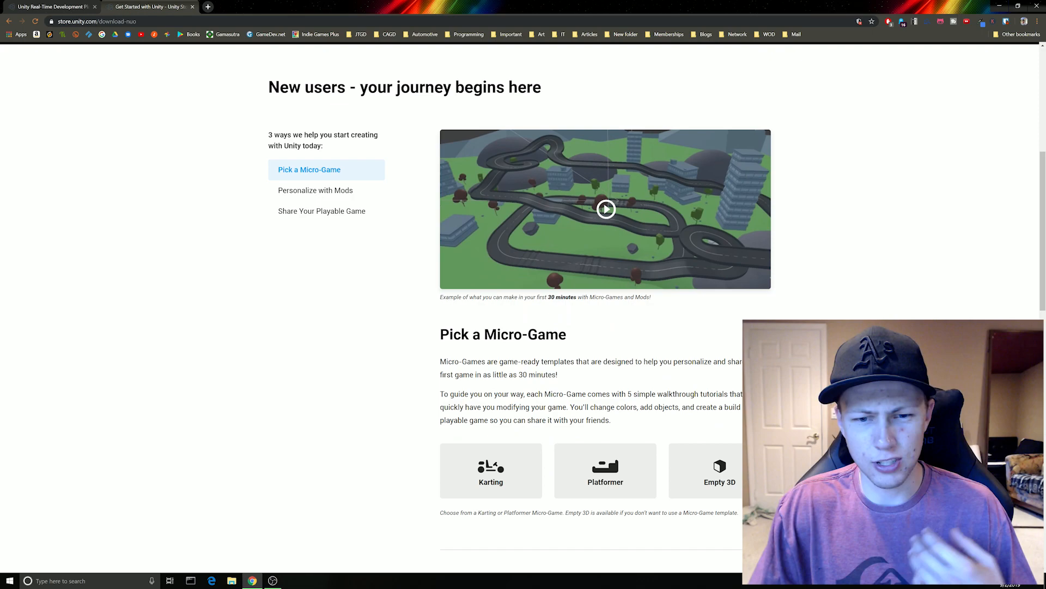
pyautogui.scroll(-3)
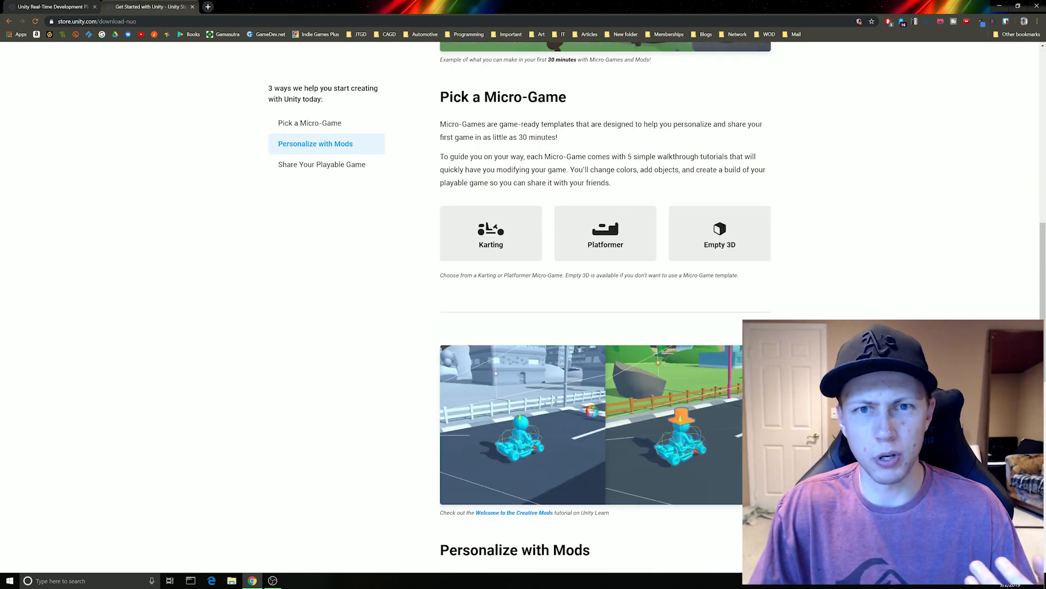
pyautogui.scroll(3)
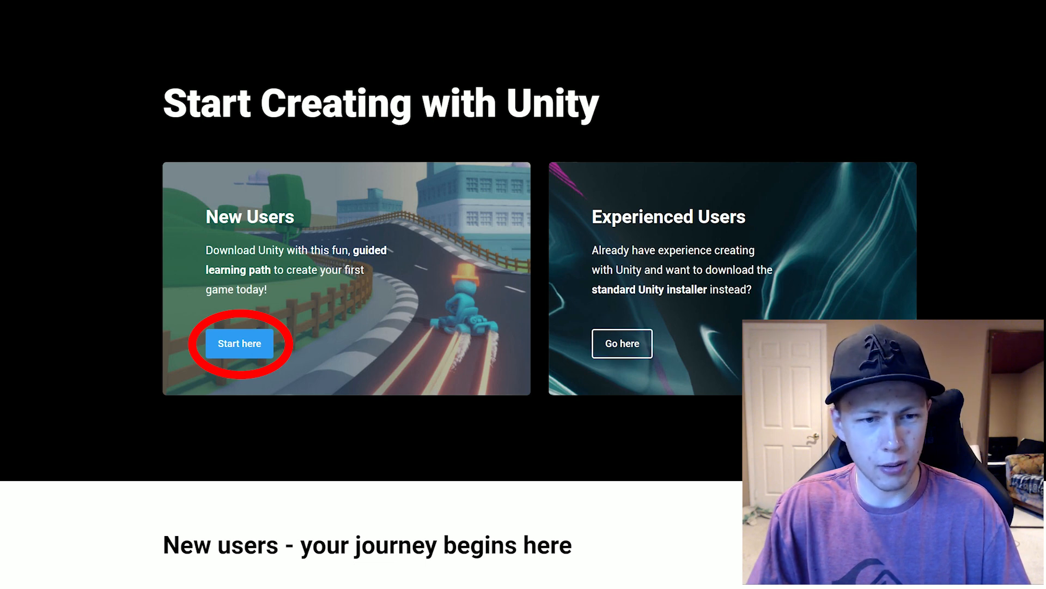
pyautogui.click(239, 343)
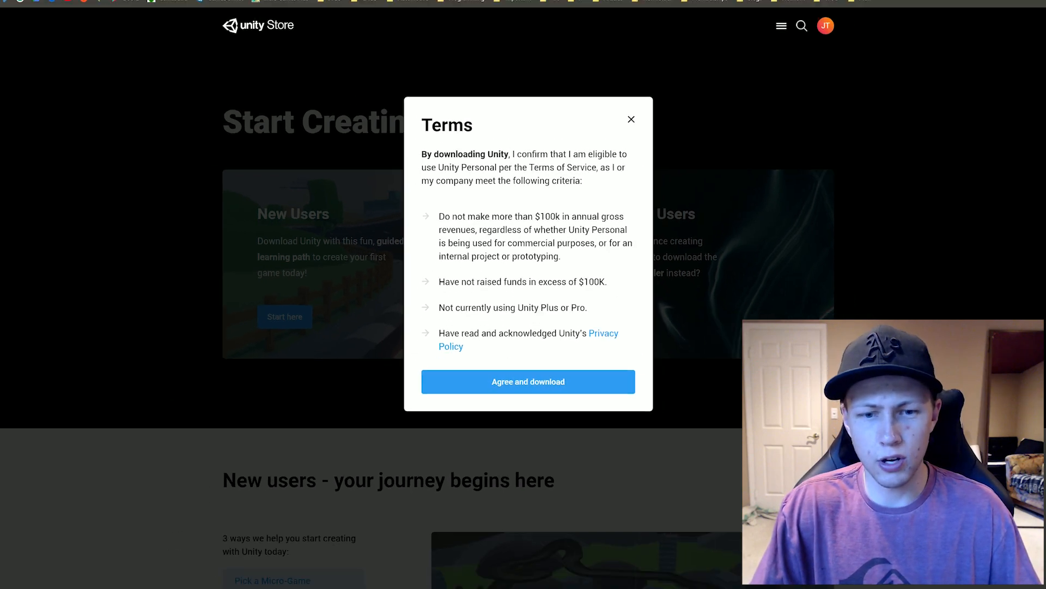
pyautogui.click(527, 381)
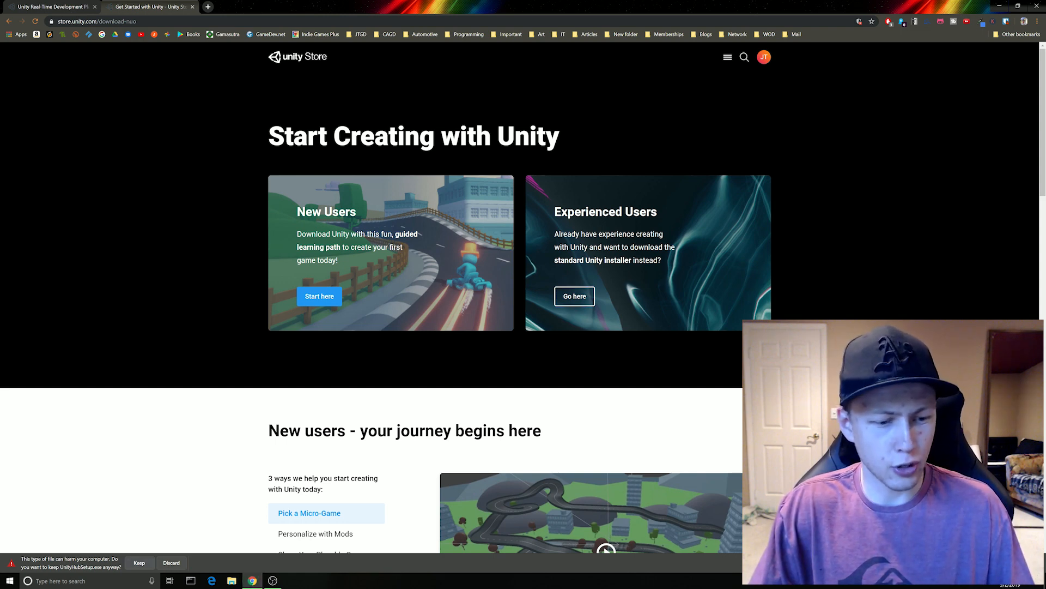
# Step: Install Unity Hub 2.1.0 to the default folder, closing the running Hub, and launch it
pyautogui.click(139, 561)
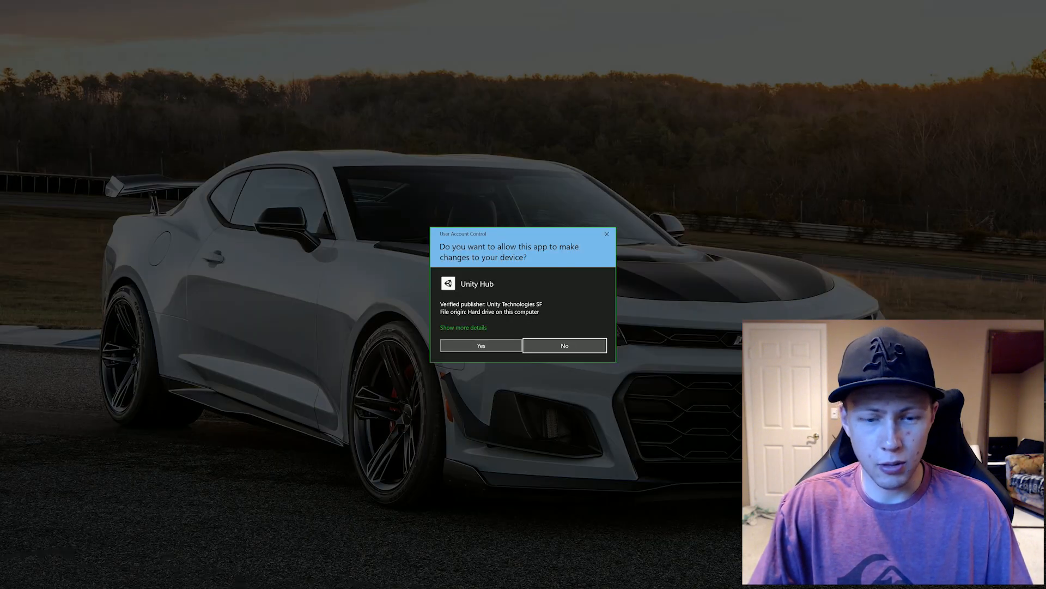
pyautogui.click(481, 345)
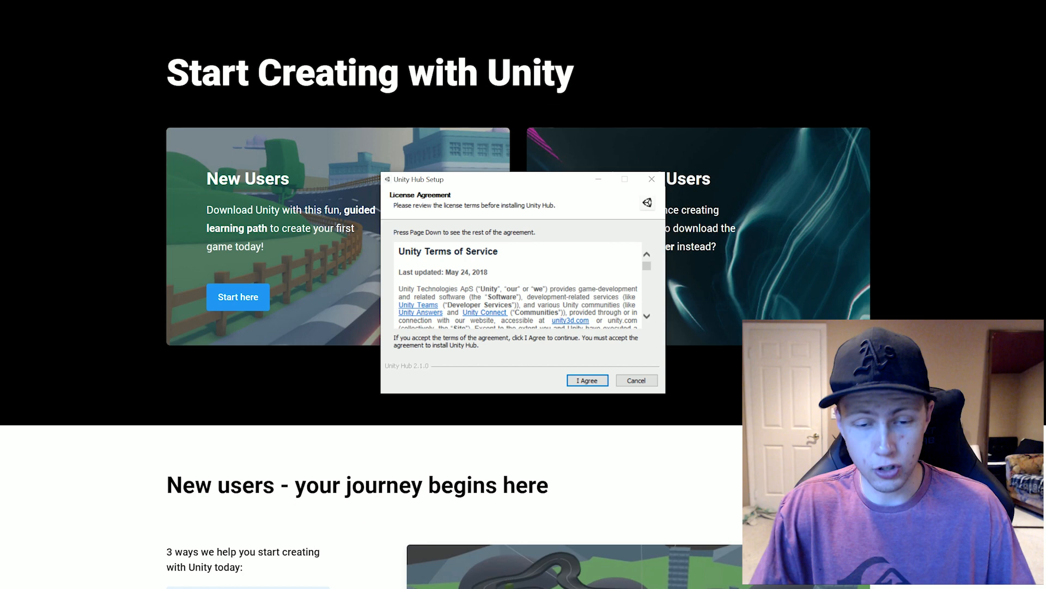
pyautogui.scroll(-3)
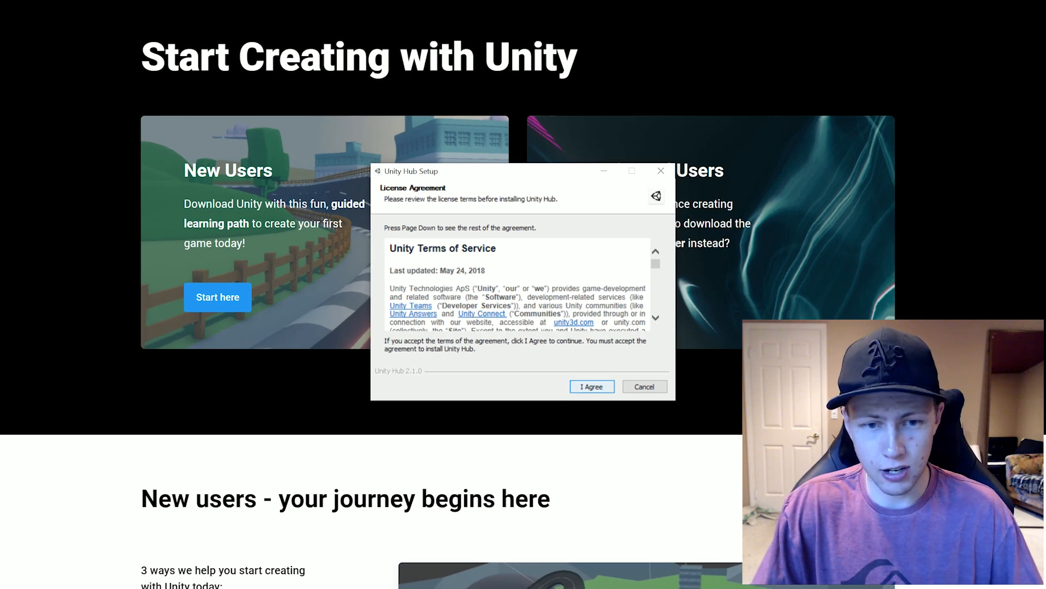
pyautogui.click(591, 386)
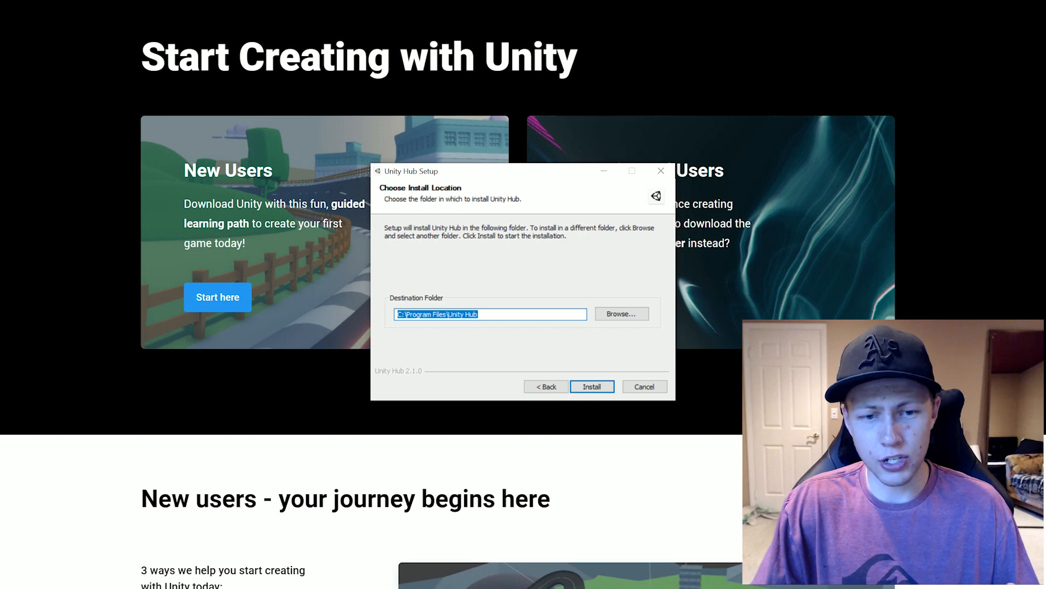
pyautogui.click(590, 386)
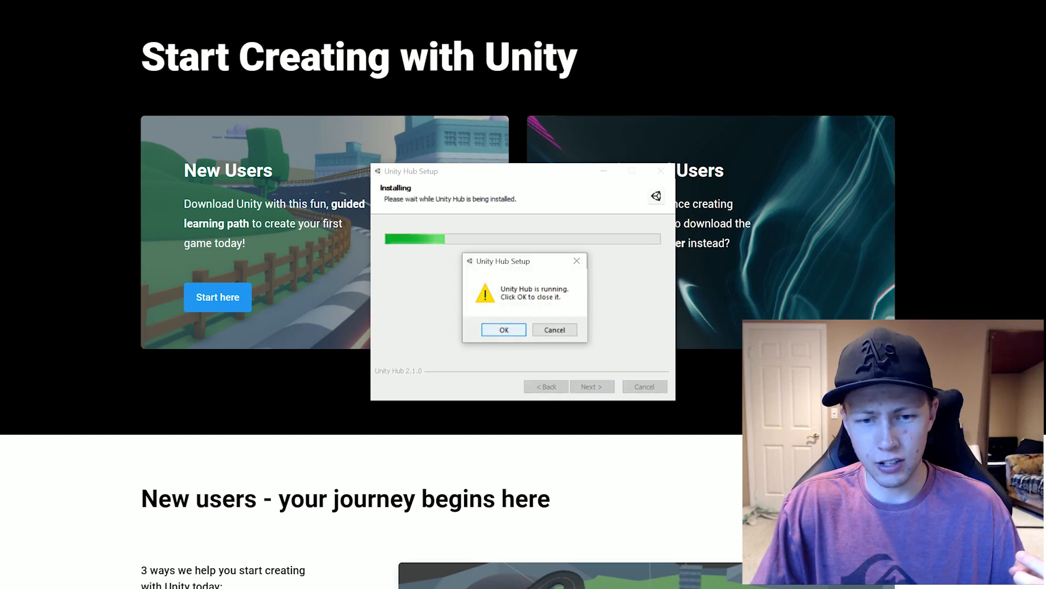
pyautogui.click(503, 329)
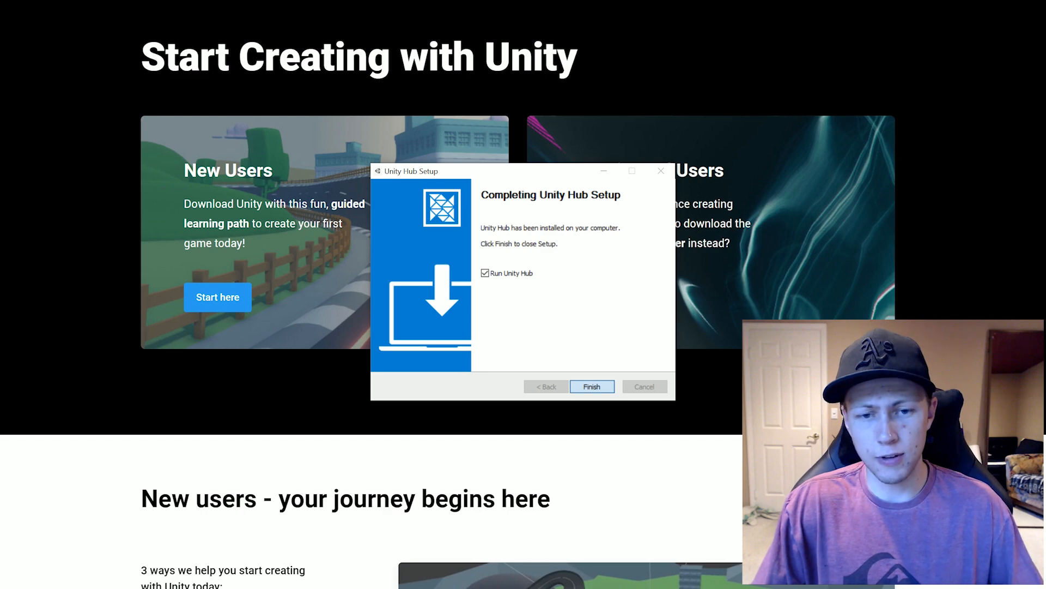
pyautogui.click(591, 387)
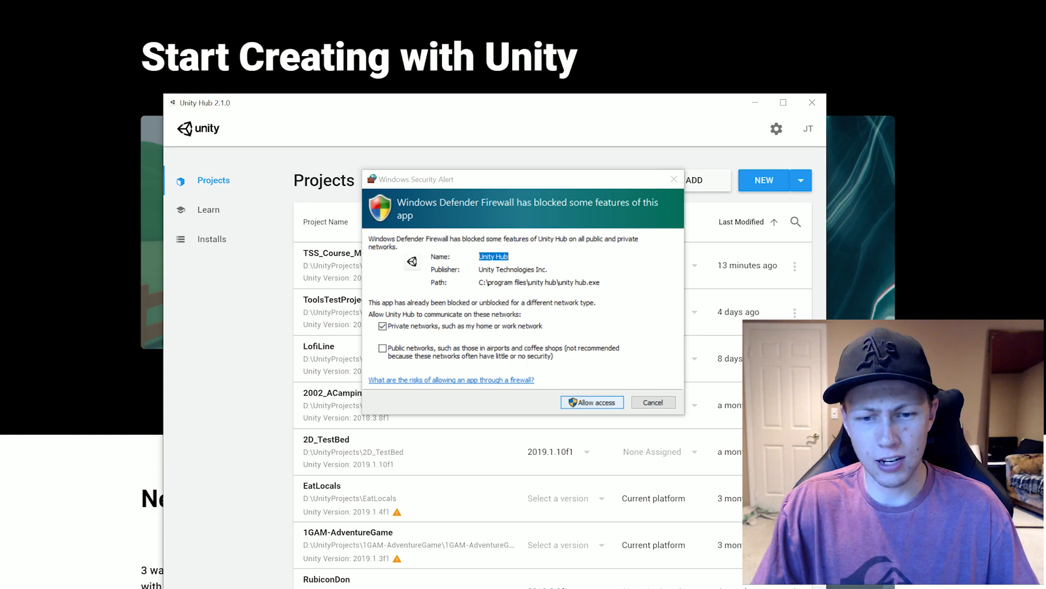
# Step: Allow Unity Hub through the firewall and scroll the Projects list
pyautogui.click(591, 402)
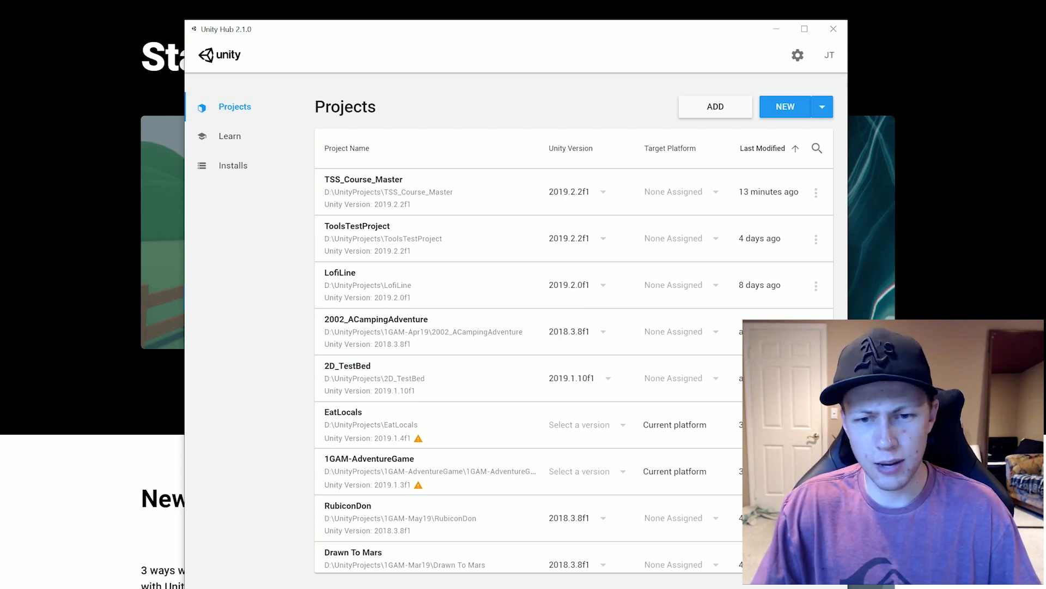
pyautogui.scroll(-3)
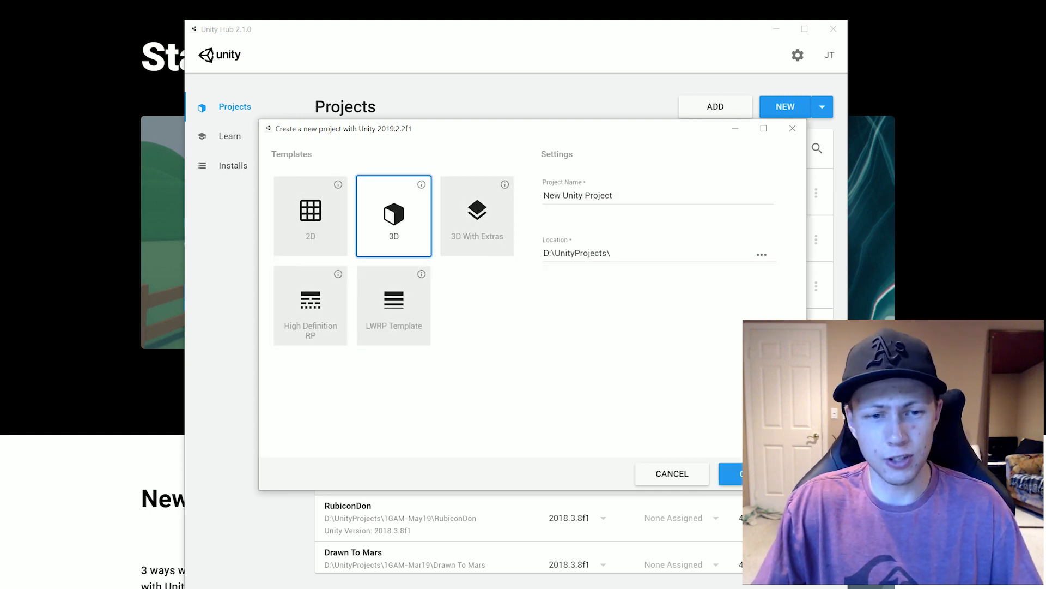
# Step: Preview the 2D, LWRP and 3D With Extras templates, name it 'Test Project', then dismiss the folder picker
pyautogui.click(310, 215)
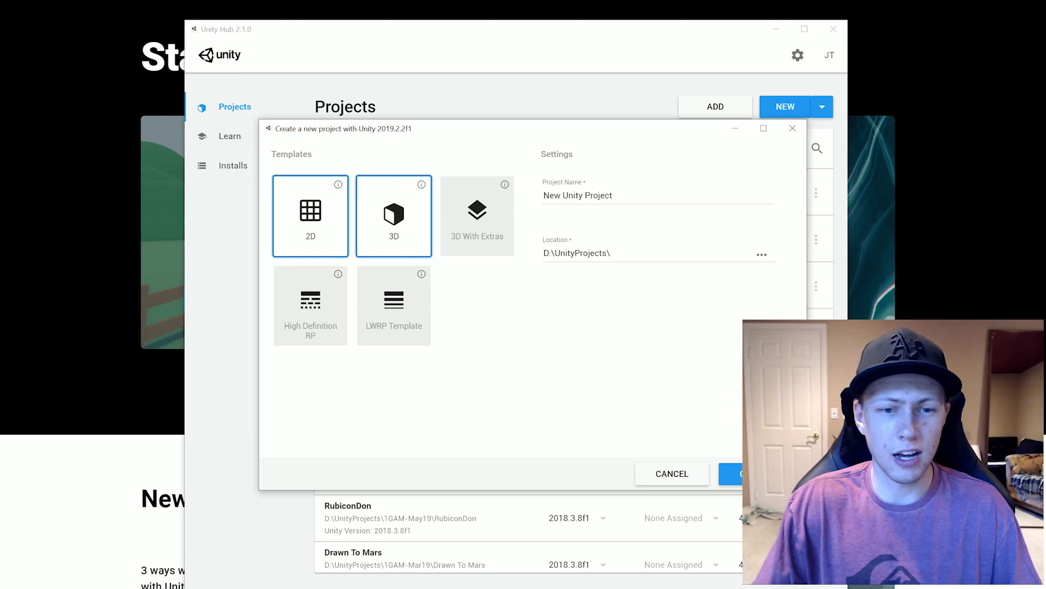
pyautogui.click(394, 305)
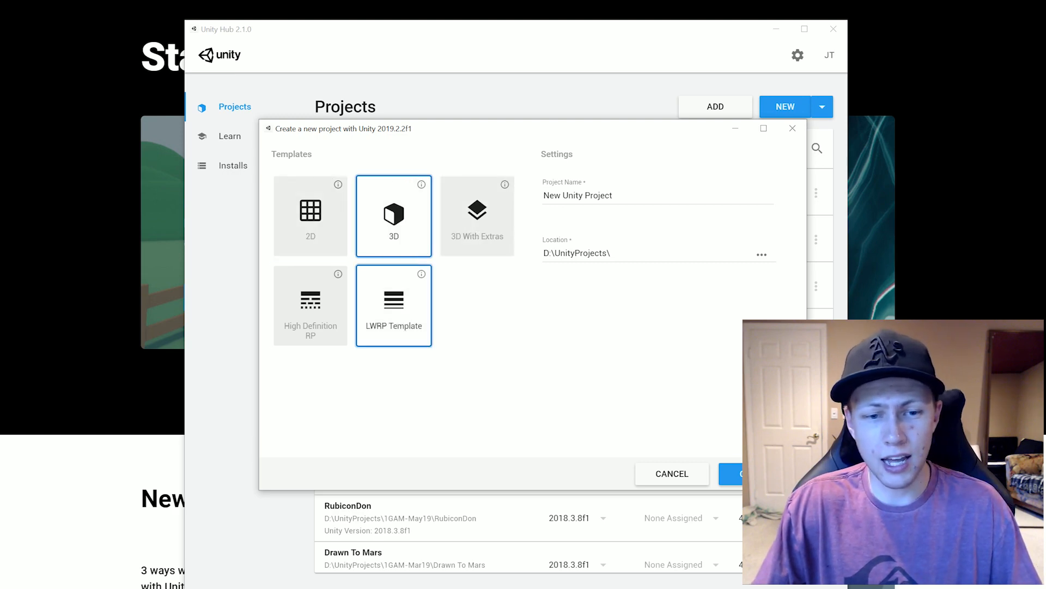
pyautogui.click(477, 215)
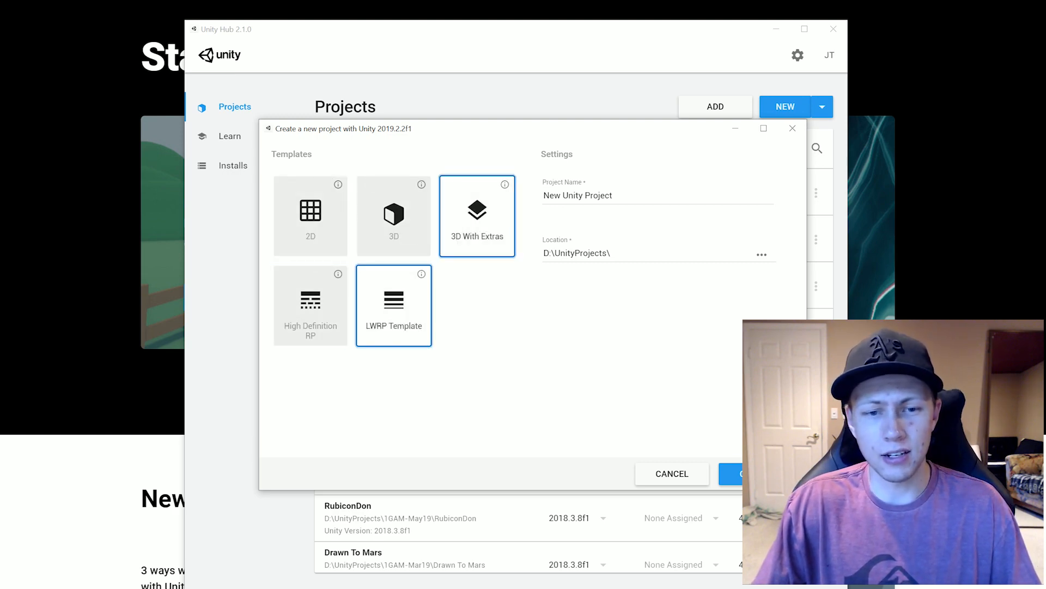
pyautogui.click(577, 196)
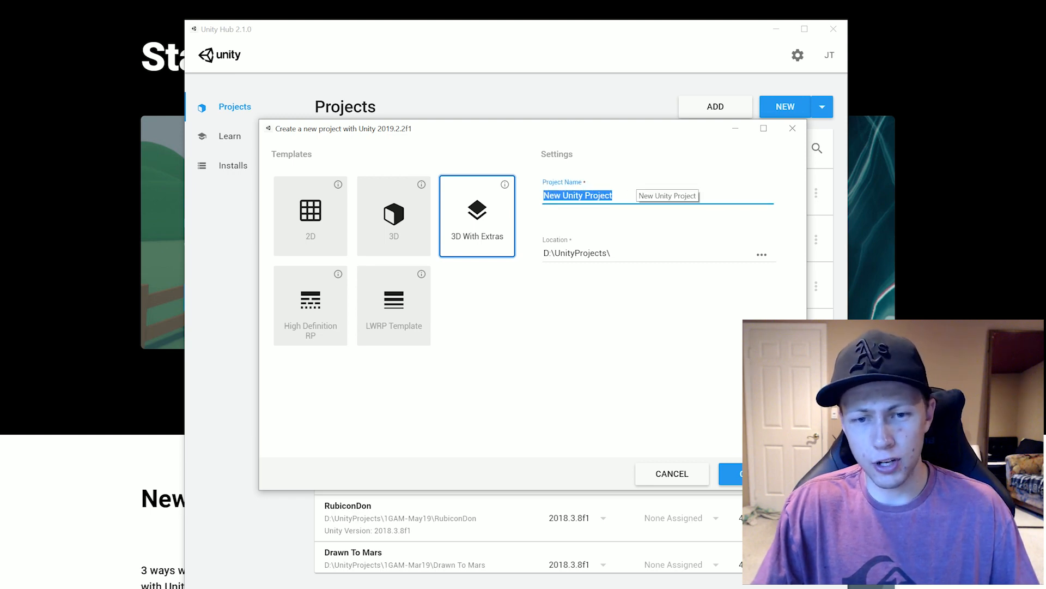
pyautogui.write('Test Project')
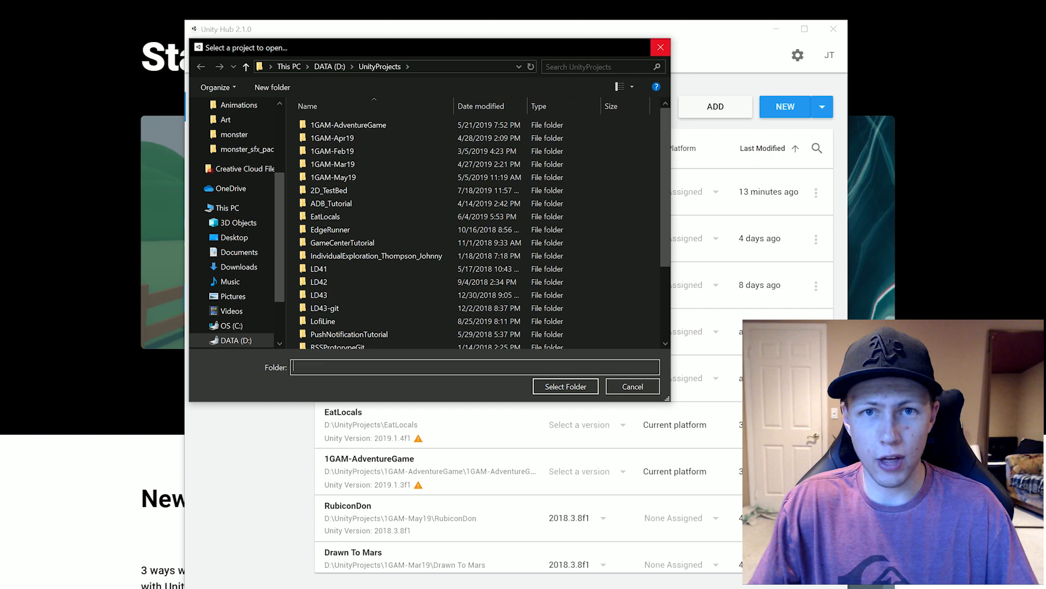
pyautogui.click(631, 386)
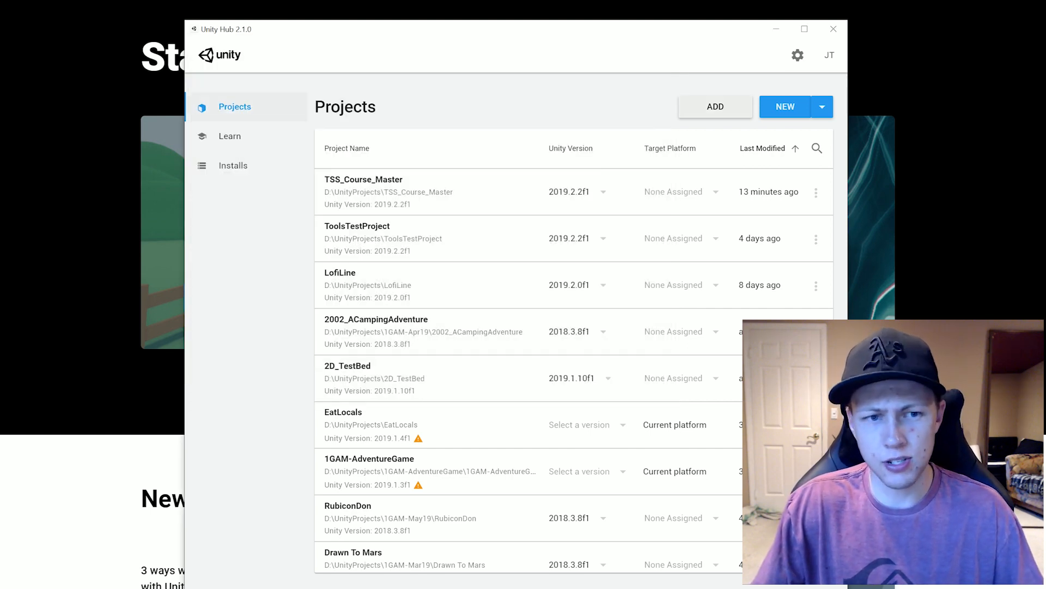
pyautogui.moveTo(230, 136)
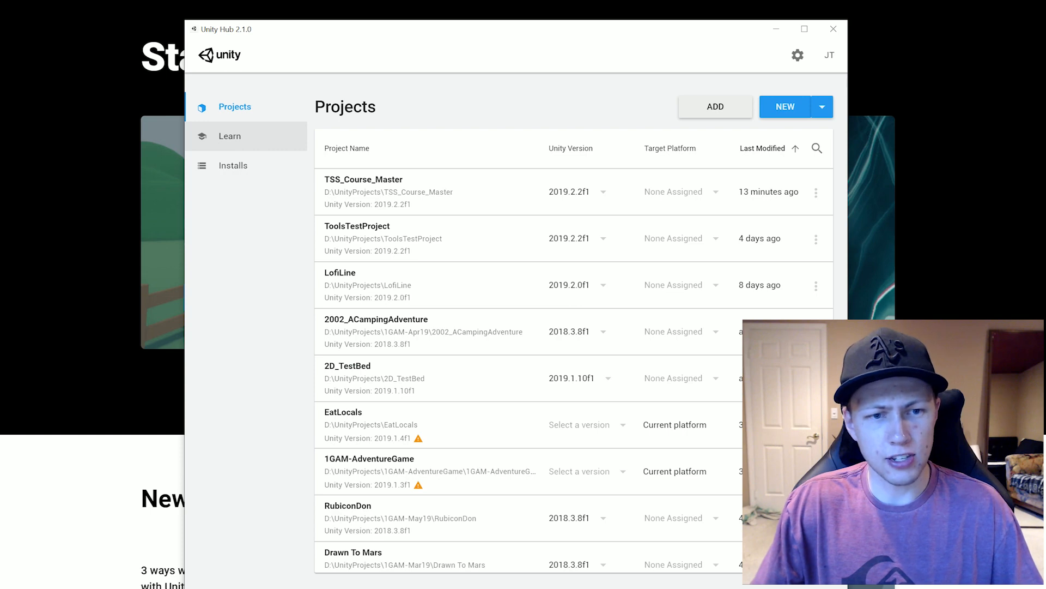
# Step: Browse the Learn projects, previewing and closing the Platformer micro-game details
pyautogui.click(230, 137)
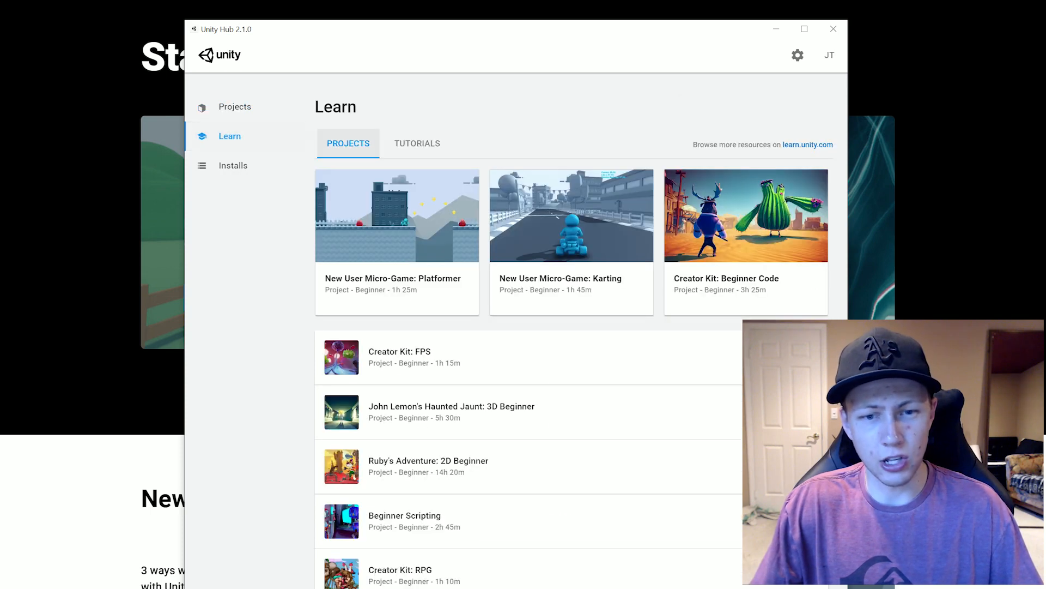
pyautogui.scroll(-3)
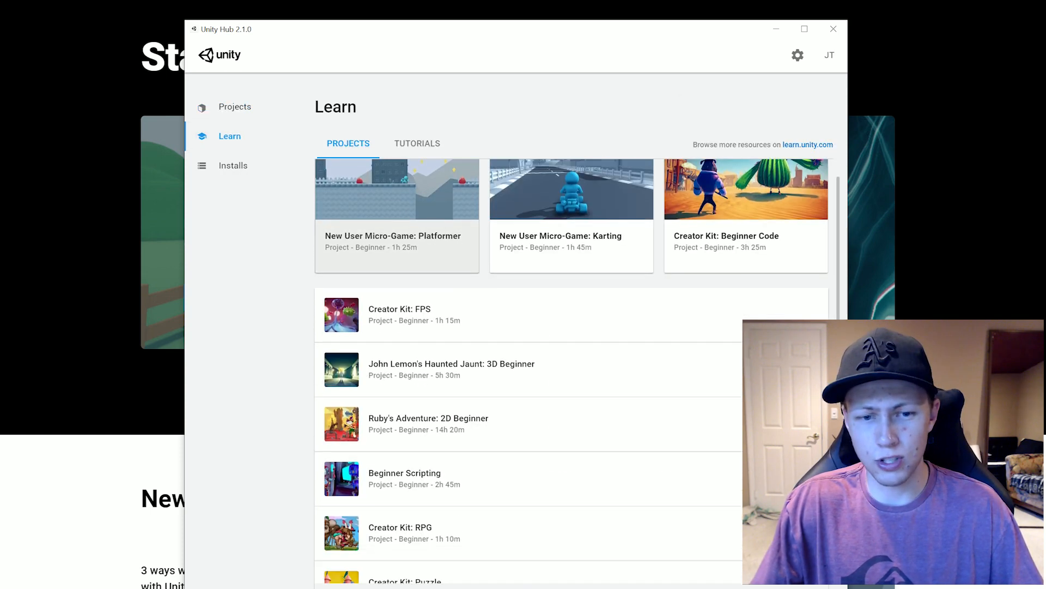
pyautogui.scroll(-3)
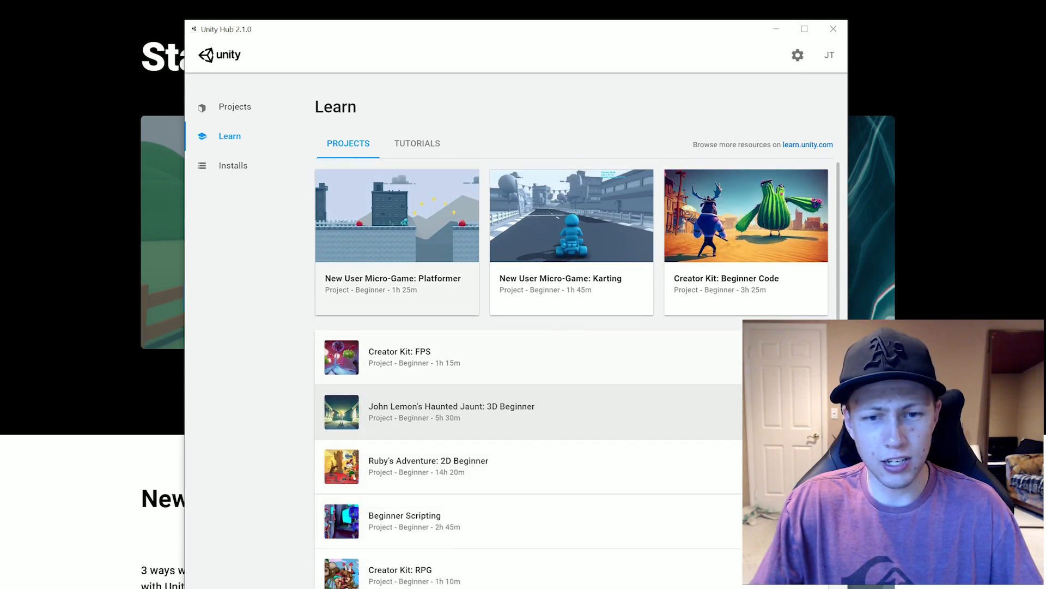
pyautogui.click(396, 215)
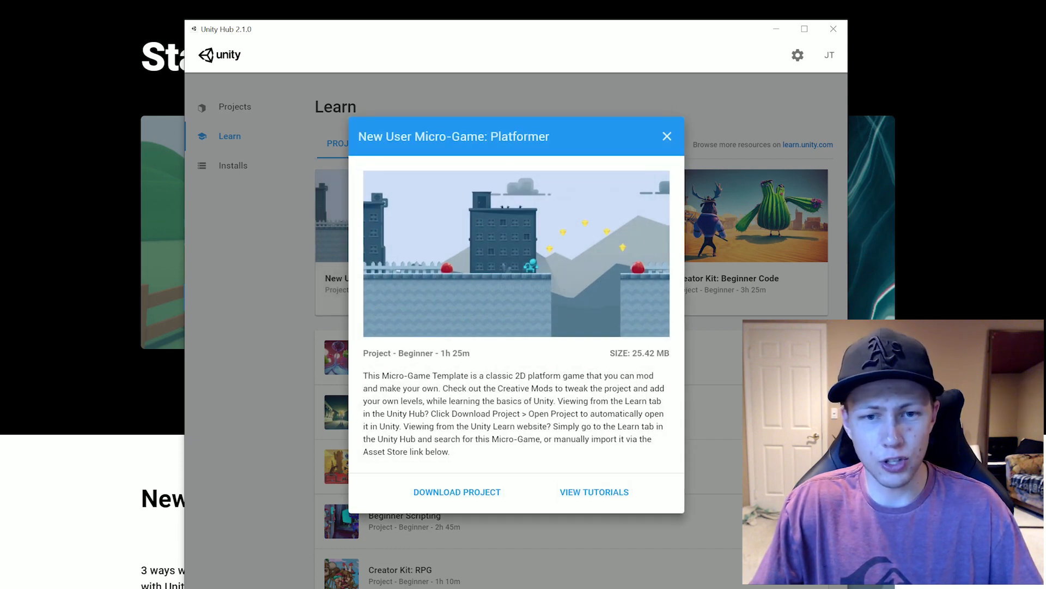
pyautogui.click(666, 136)
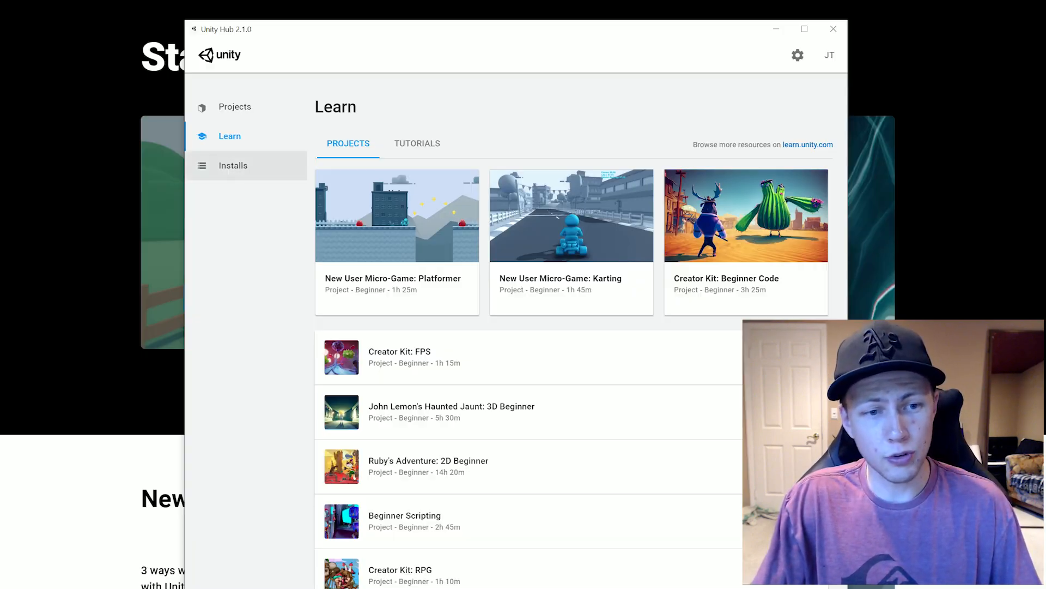
# Step: Show the four installed editor versions and open the Add Unity Version dialog
pyautogui.click(233, 164)
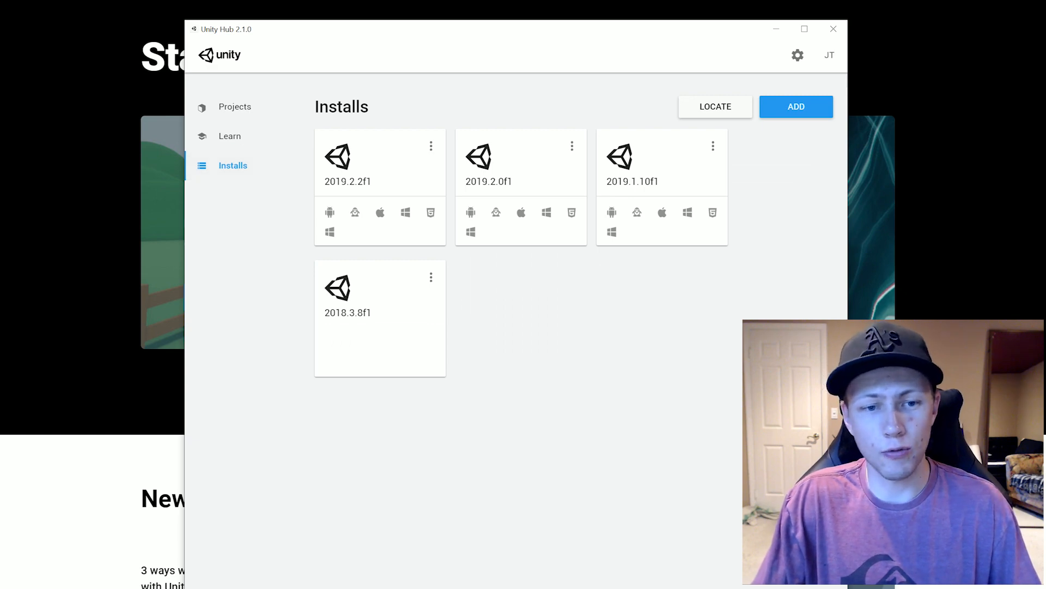
pyautogui.moveTo(347, 294)
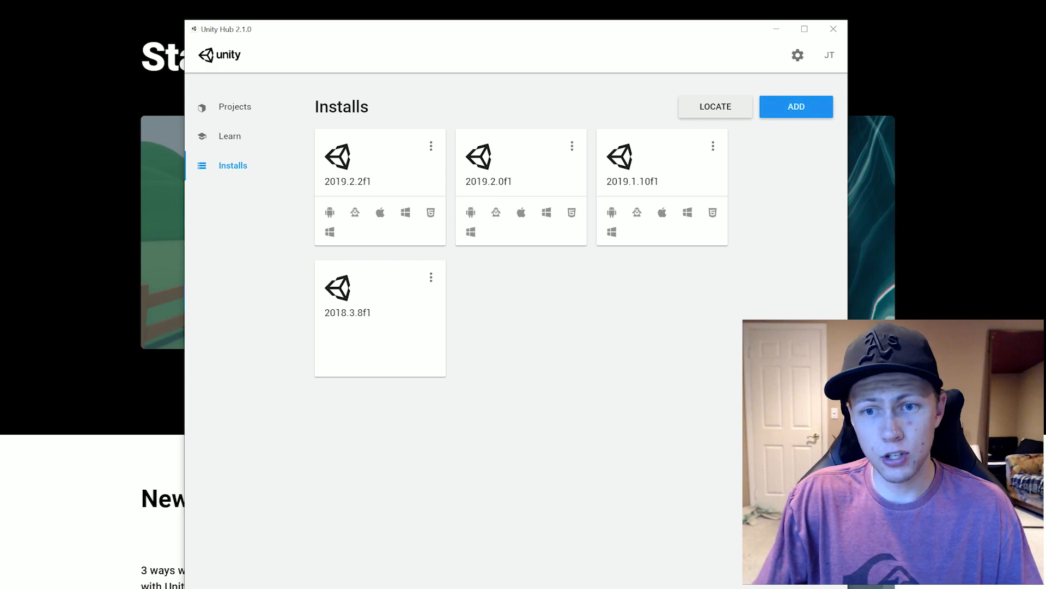
pyautogui.click(795, 106)
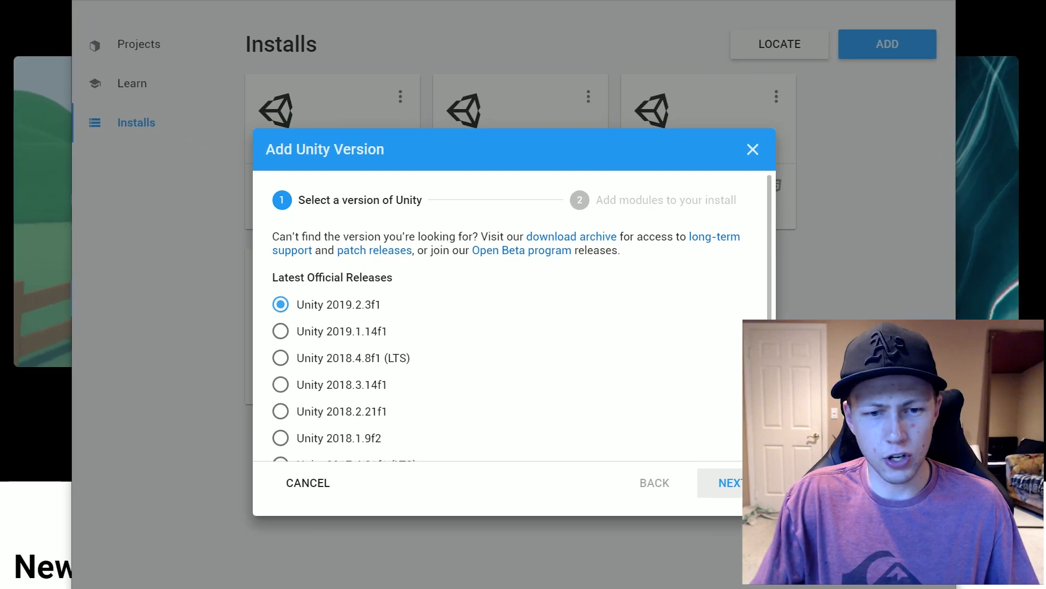
pyautogui.click(280, 304)
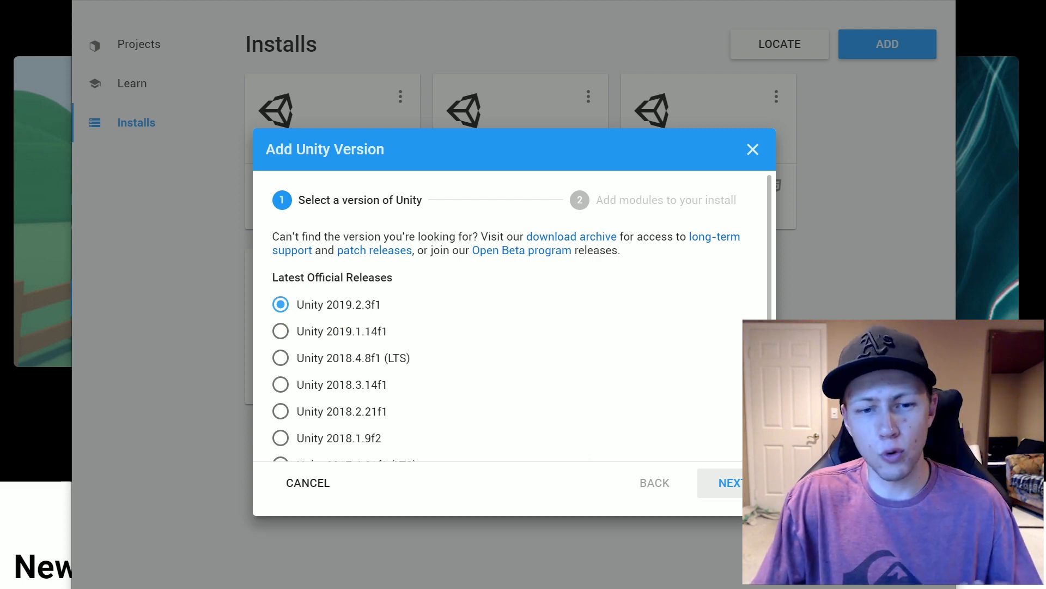
pyautogui.scroll(-3)
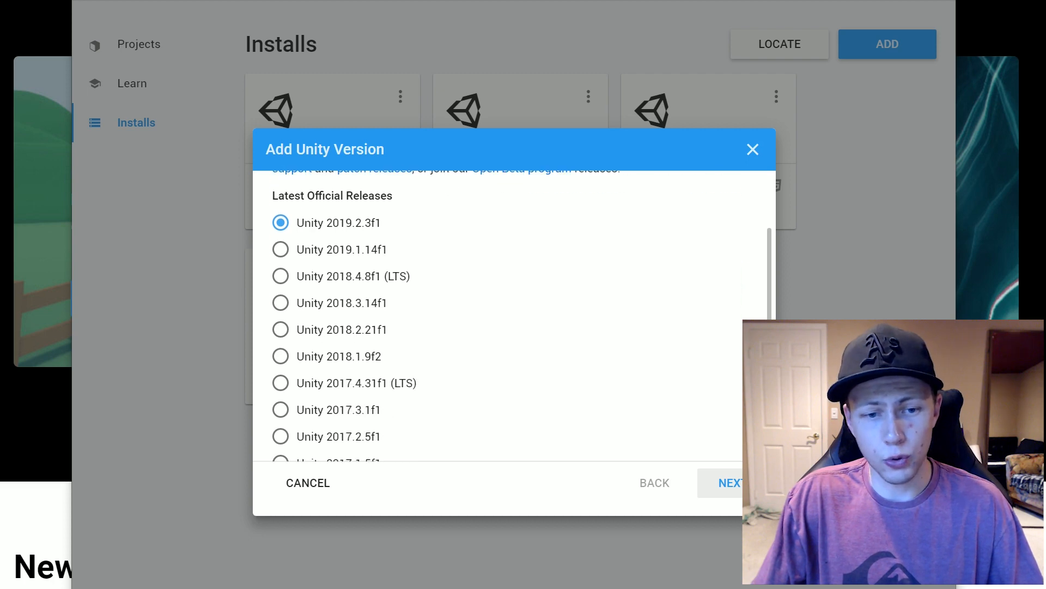
pyautogui.scroll(-3)
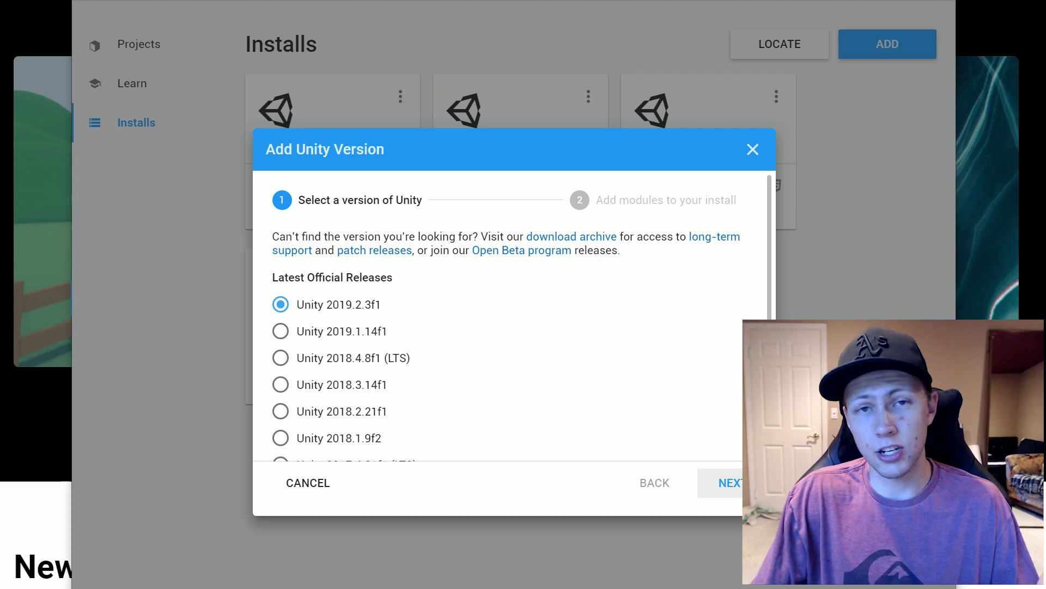
pyautogui.scroll(-3)
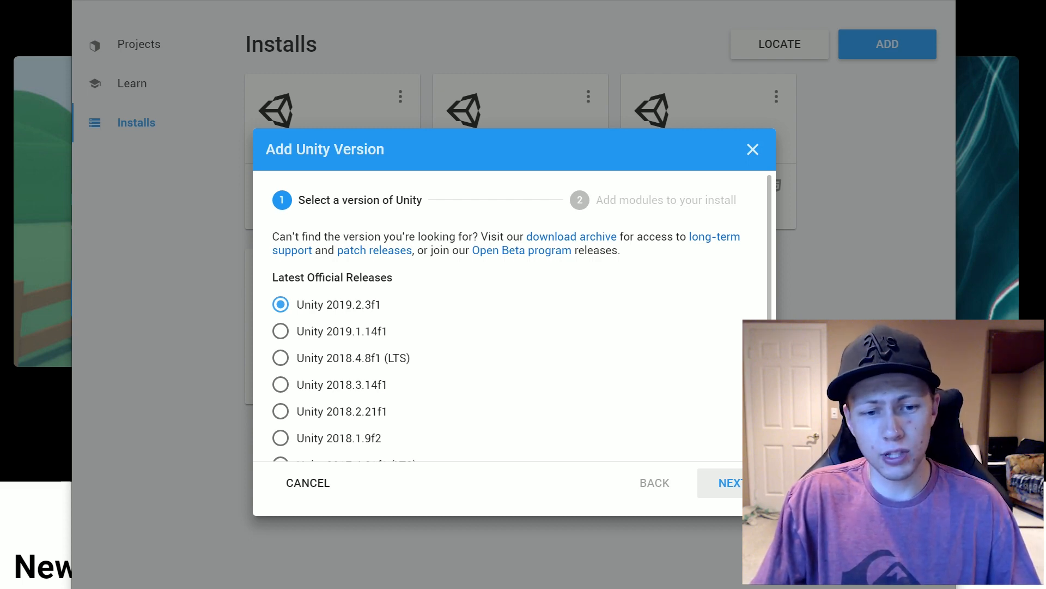
pyautogui.scroll(-3)
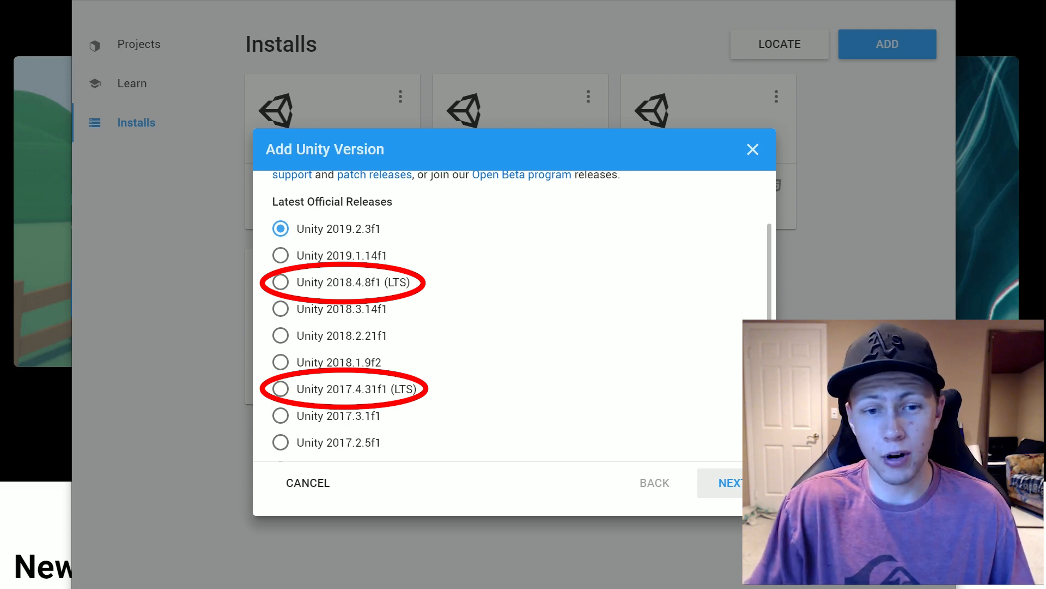
pyautogui.click(280, 282)
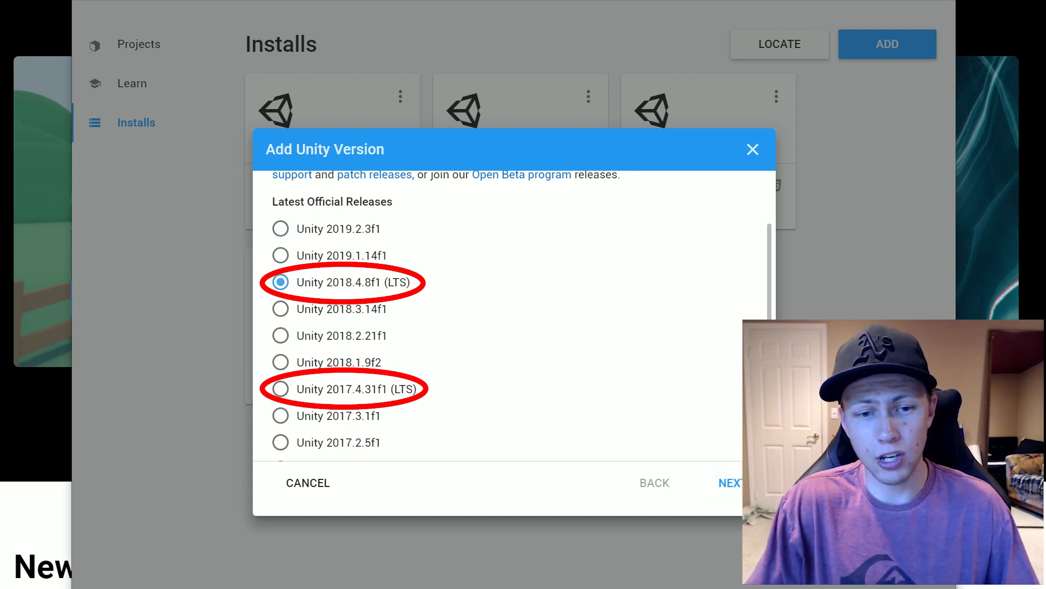
pyautogui.click(280, 388)
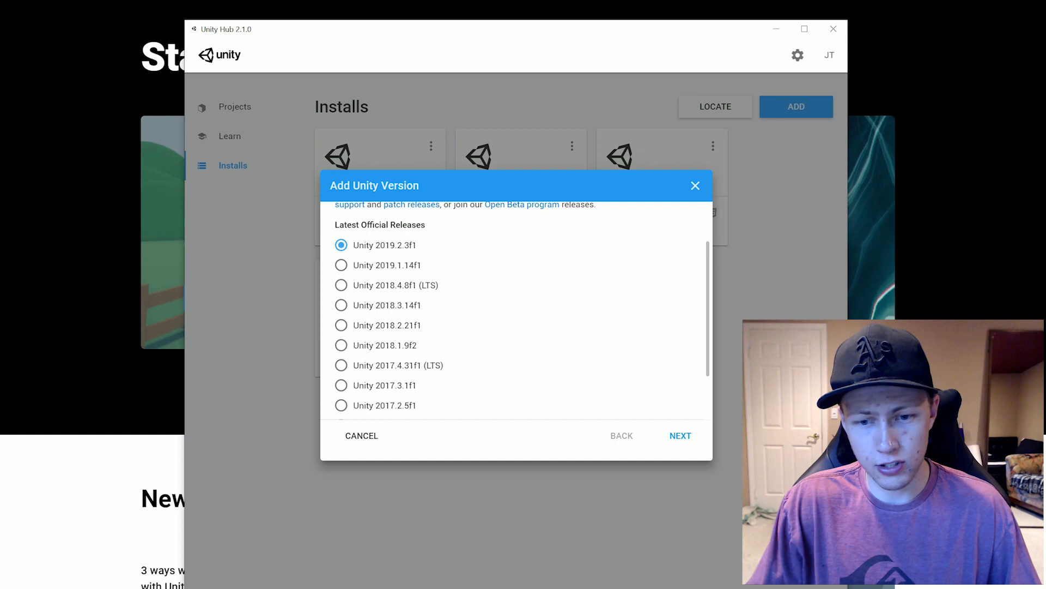
# Step: Move to modules for 2019.2.3f1, inspect Android Build Support, and review the module list
pyautogui.click(680, 435)
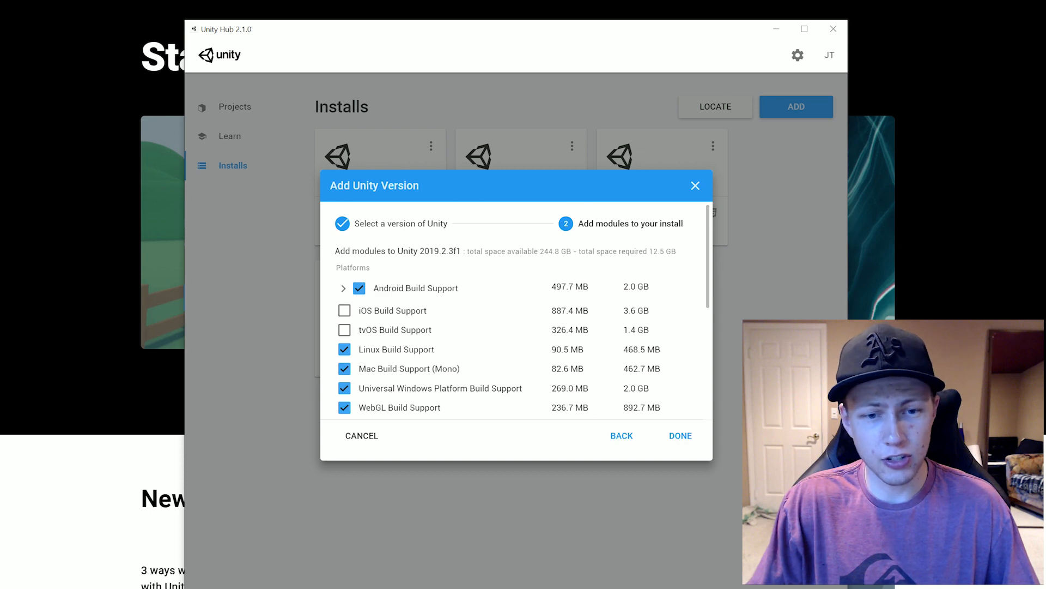
pyautogui.click(342, 288)
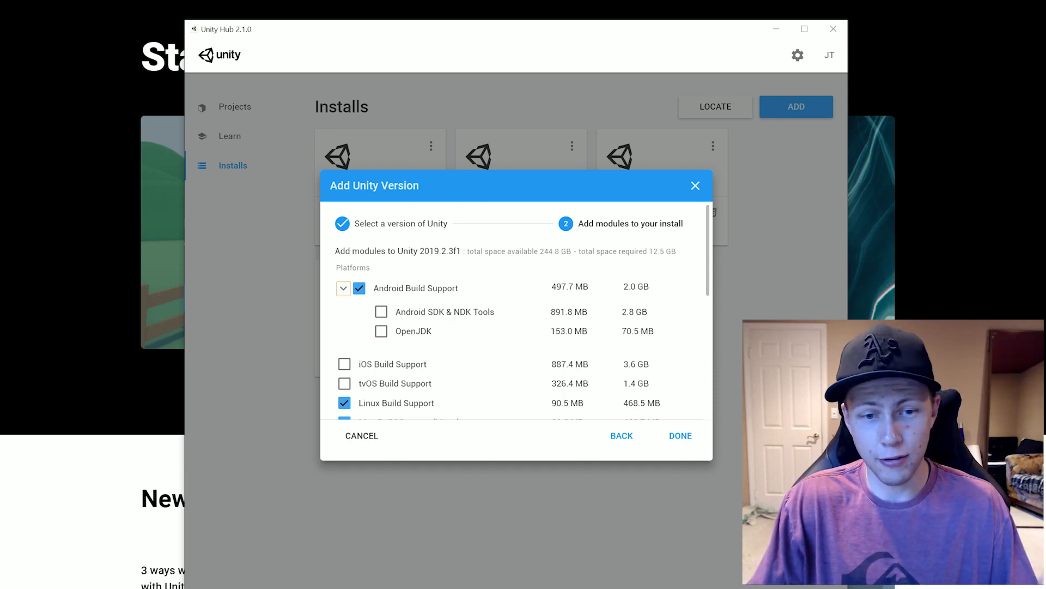
pyautogui.click(343, 288)
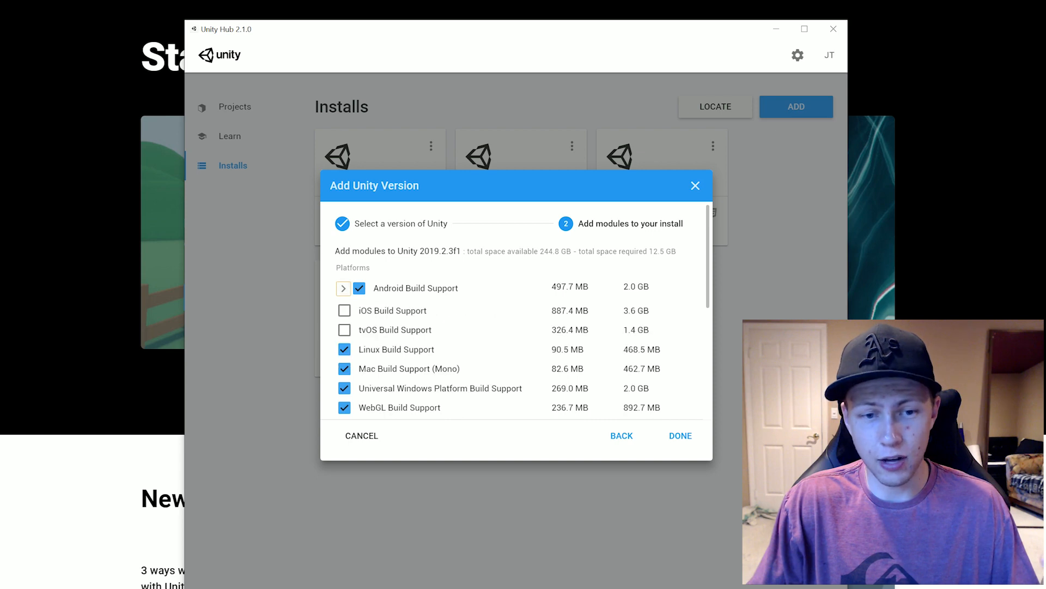
pyautogui.scroll(-3)
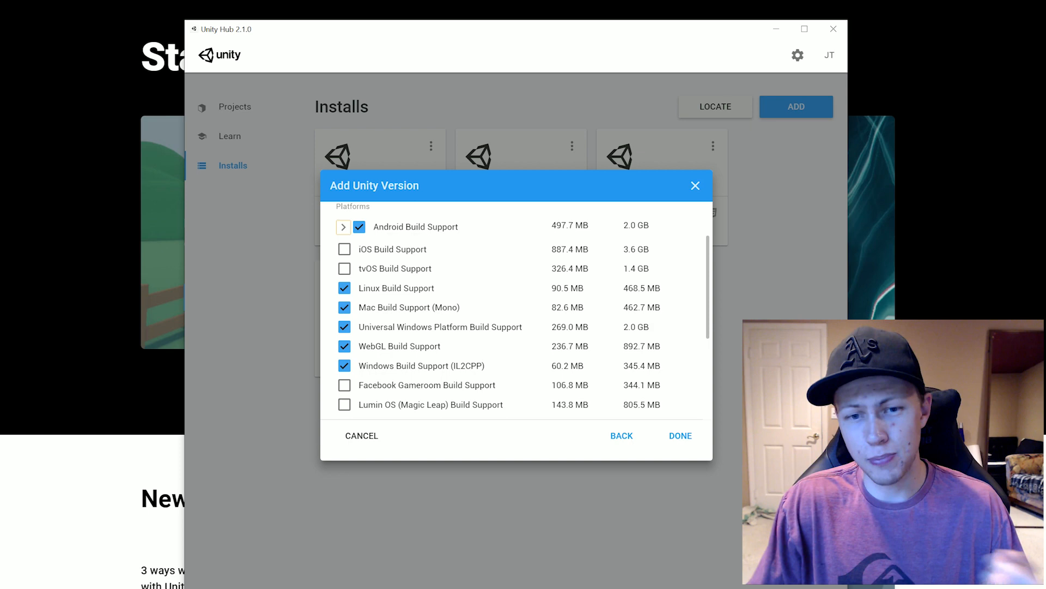
pyautogui.scroll(-3)
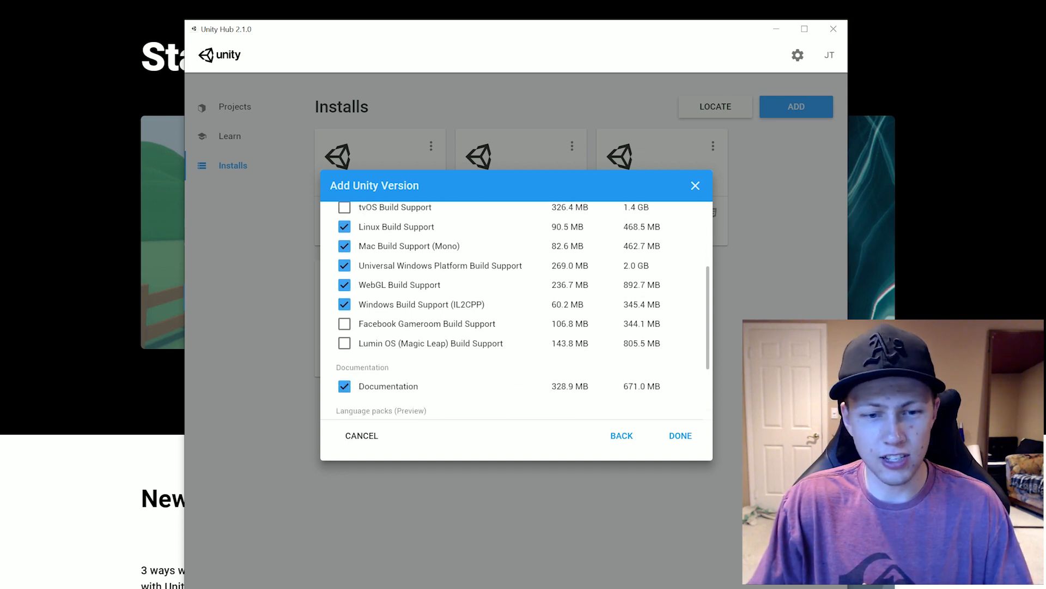
pyautogui.scroll(-3)
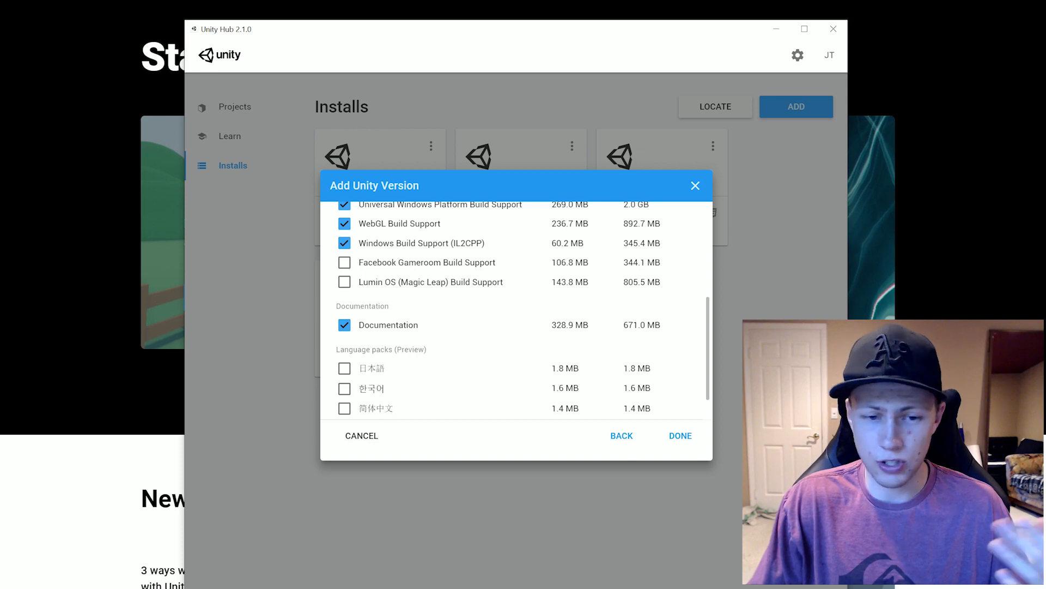
pyautogui.scroll(-3)
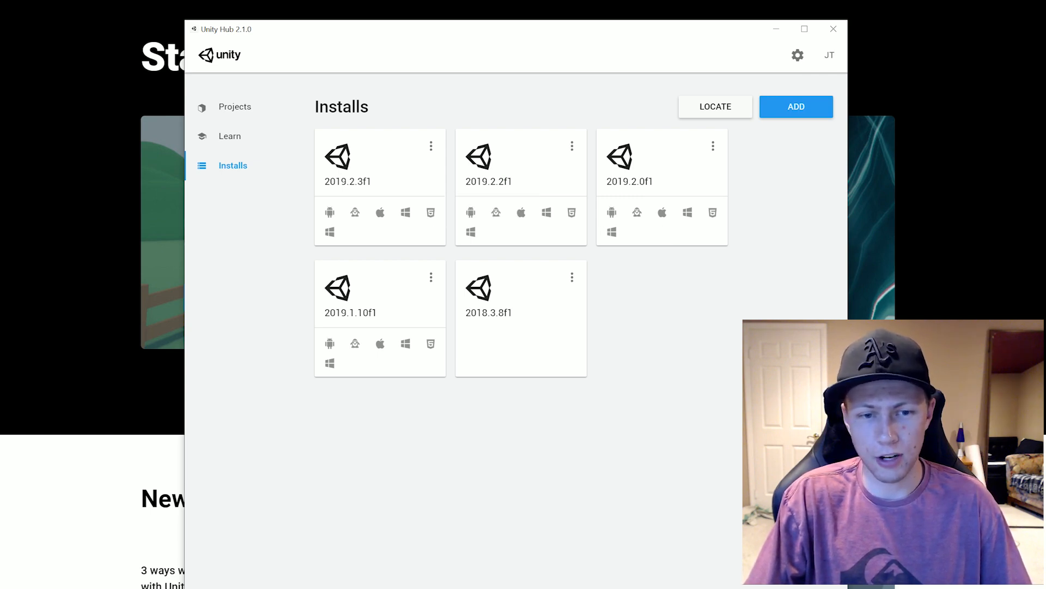
# Step: Choose Uninstall from the 2019.2.0f1 card's options menu
pyautogui.click(713, 145)
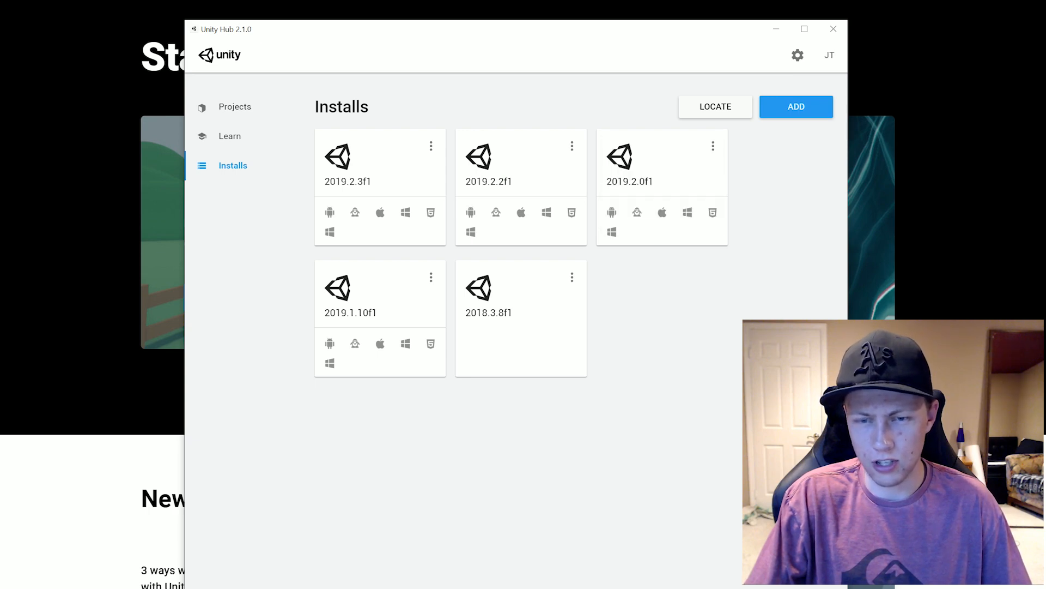
pyautogui.click(713, 145)
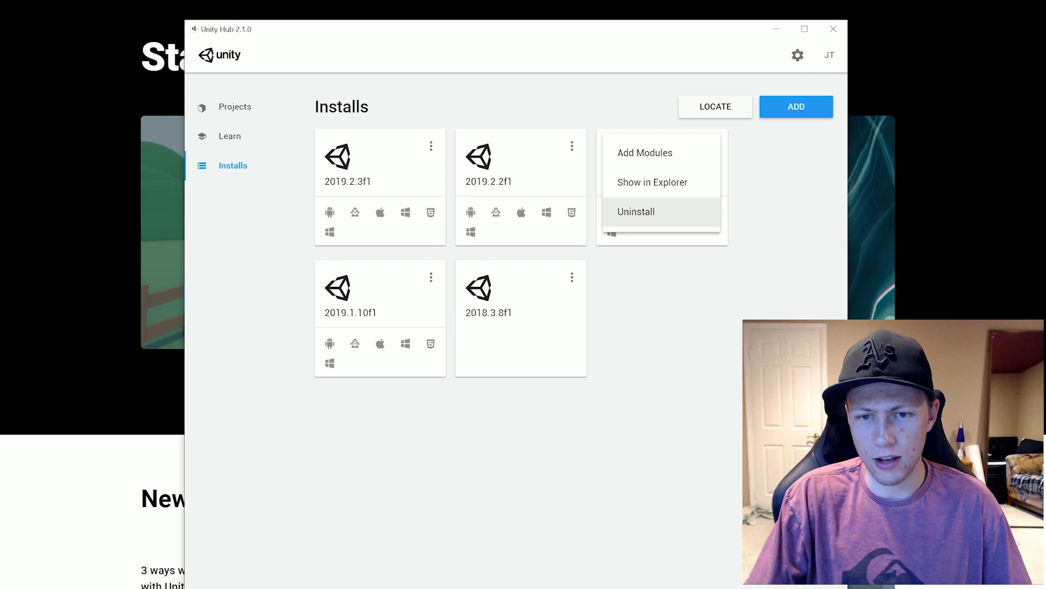
pyautogui.click(636, 212)
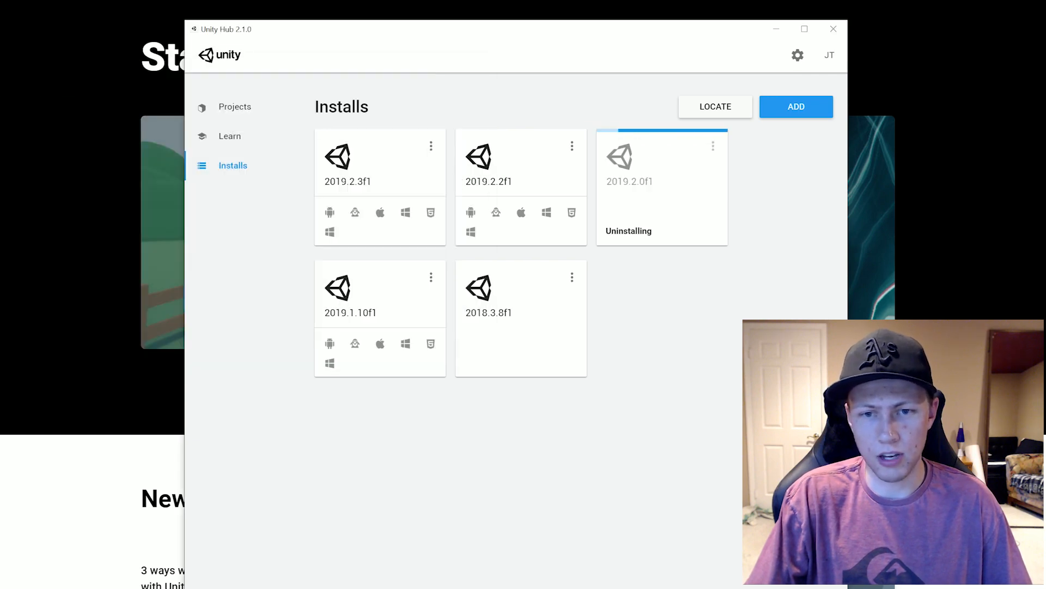